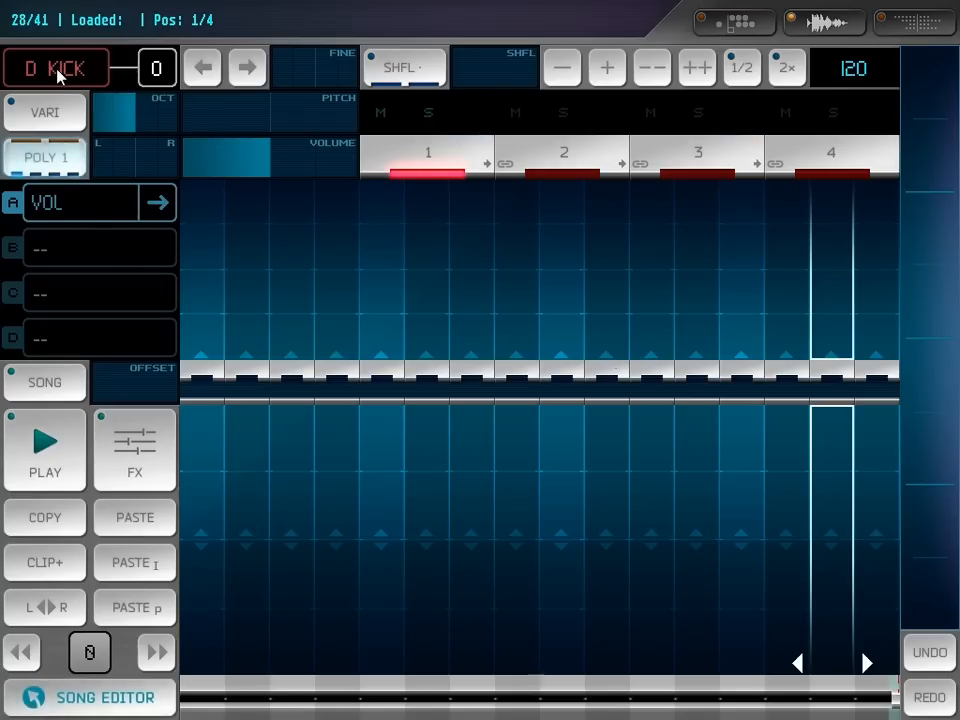
Assign the rock kit RK BASS, variant 17, from the Select instrument picker.
click(56, 68)
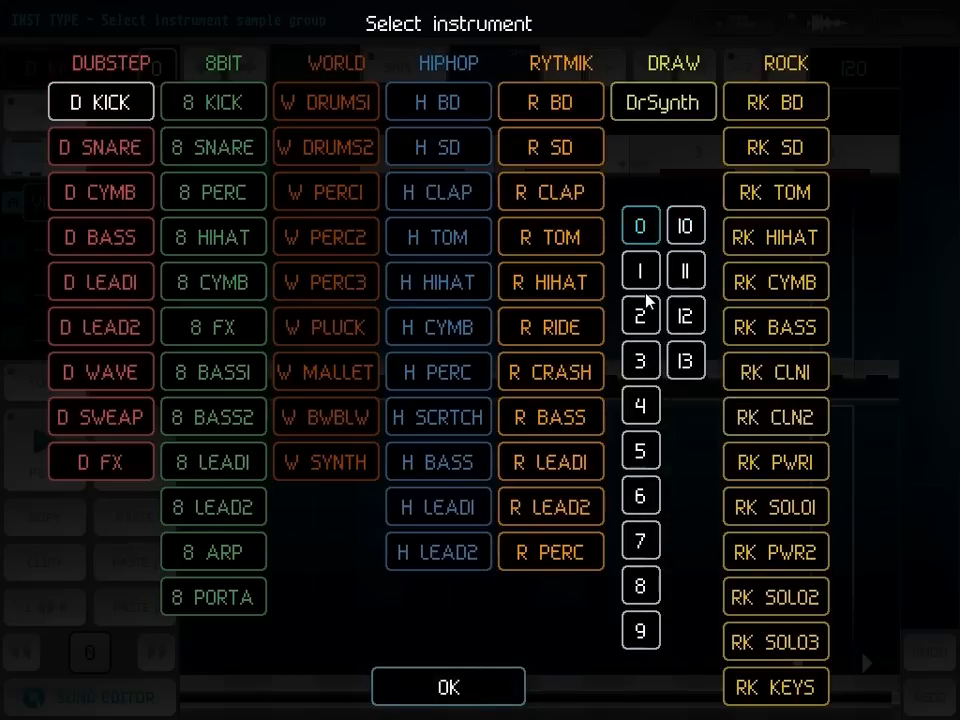
mouse_move(808, 566)
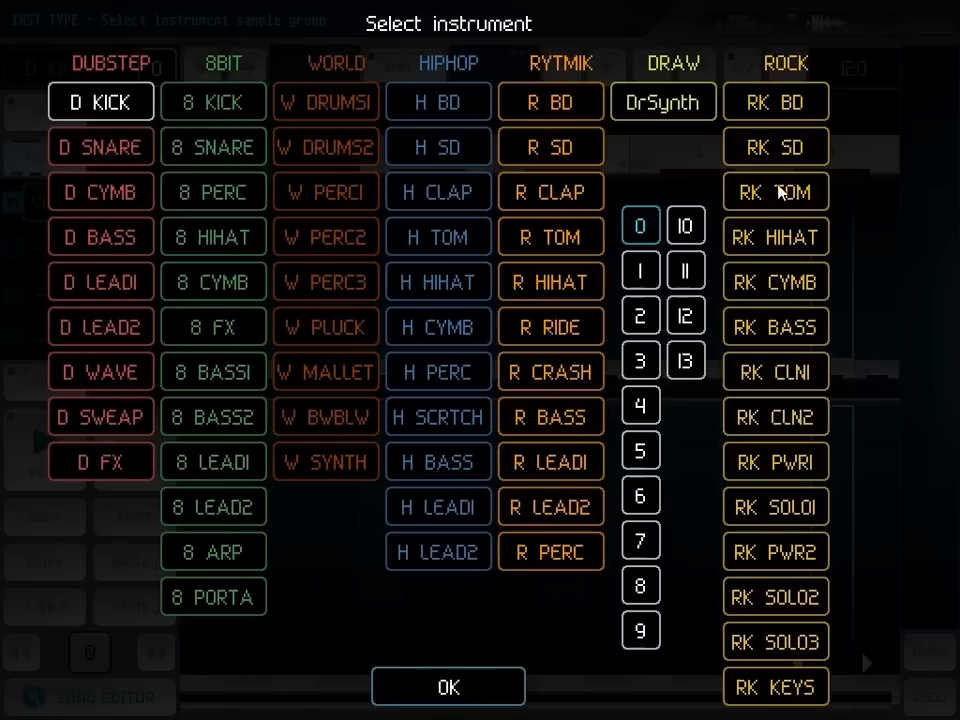
mouse_move(710, 284)
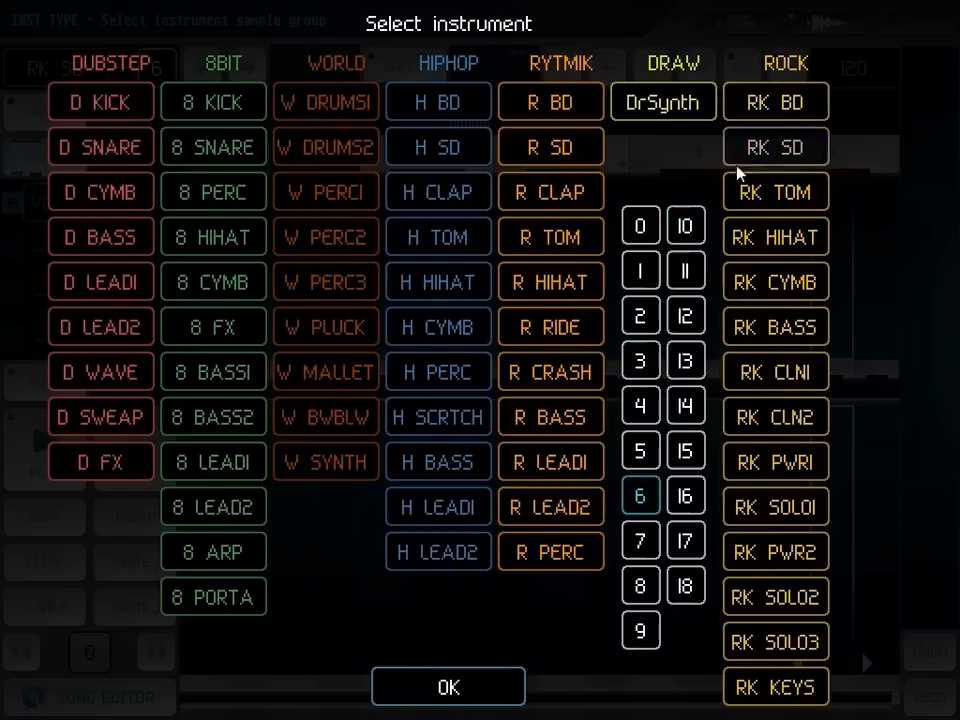
click(776, 148)
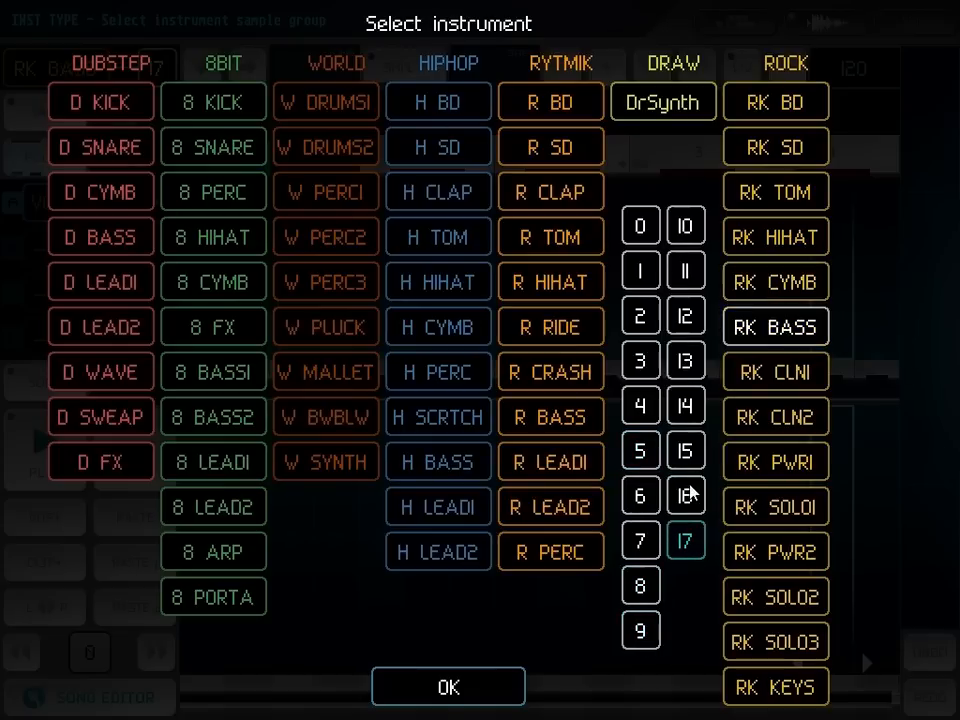
Fill further slots with RK PWR1, RK PWR2, RK SOLO3 and RK KEYS in slot 19.
click(684, 360)
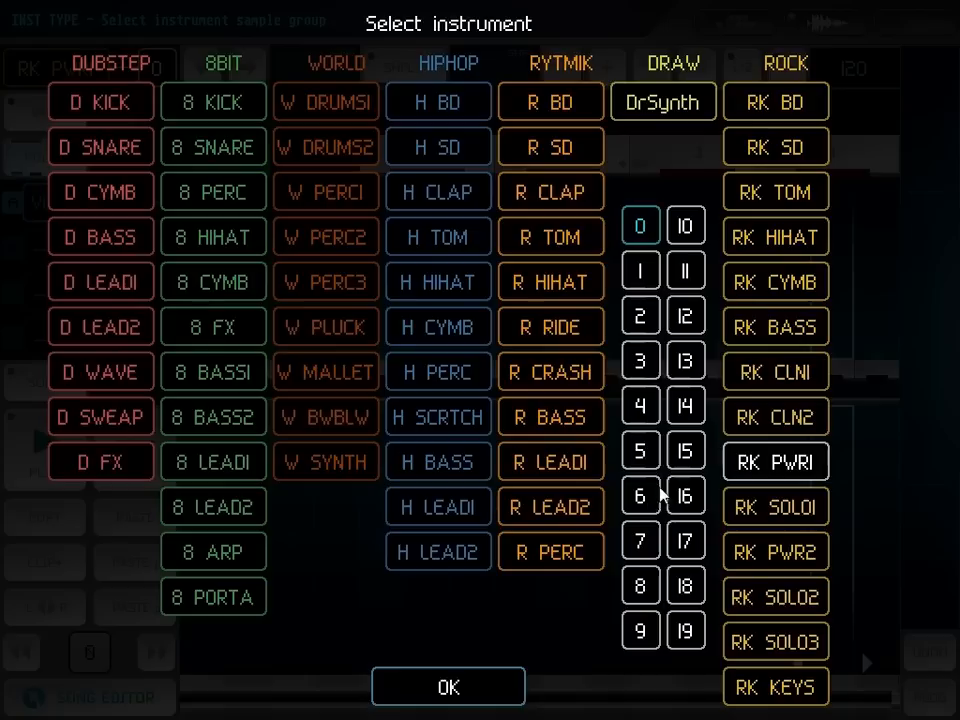
click(686, 450)
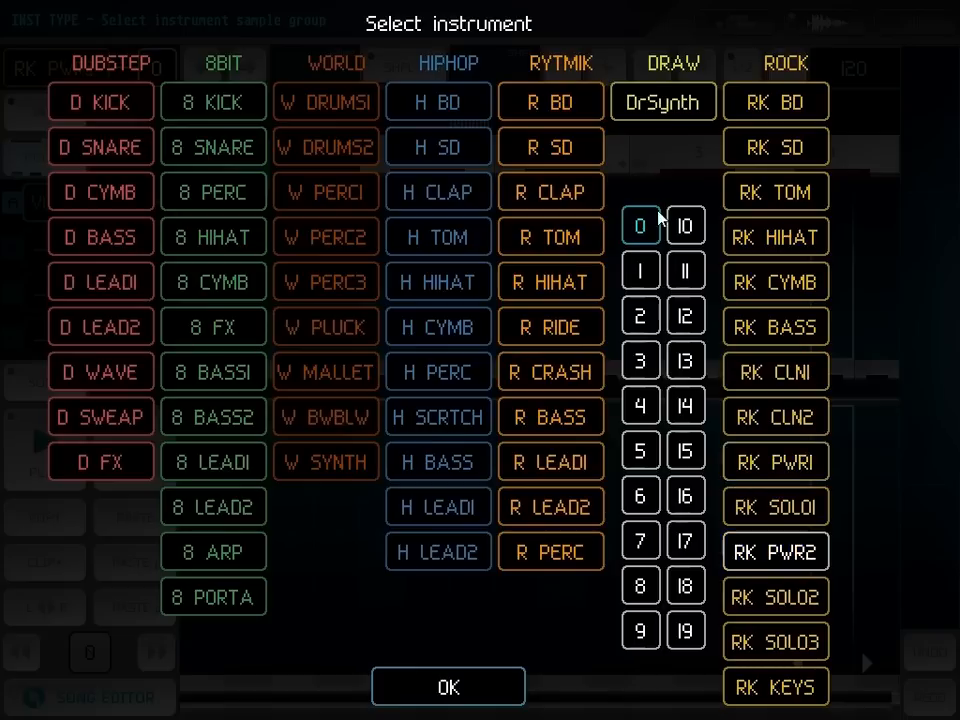
mouse_move(652, 468)
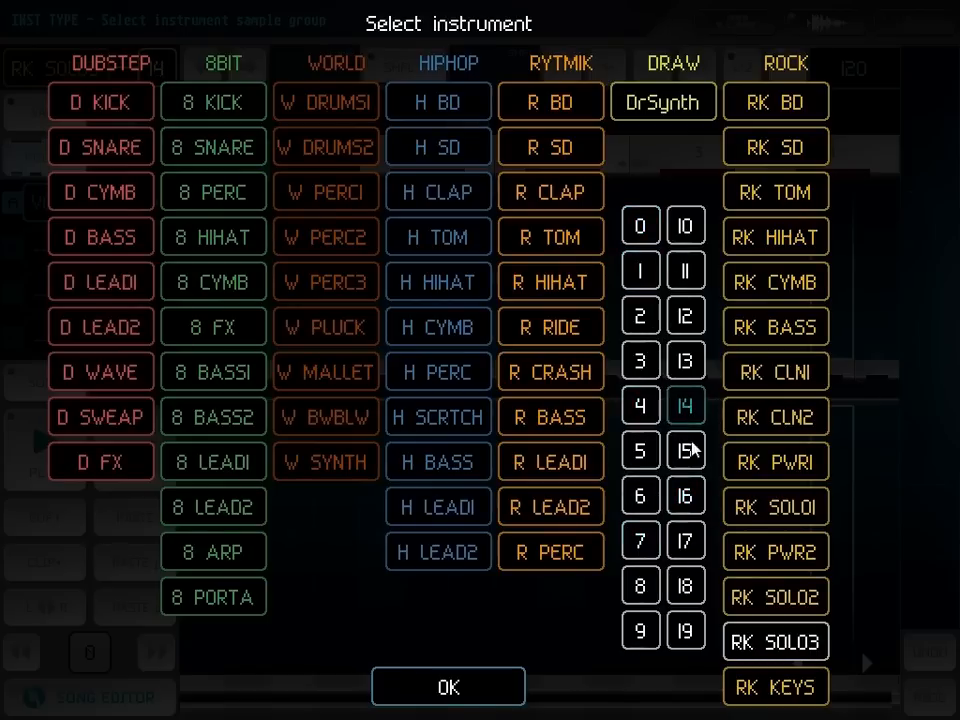
click(684, 540)
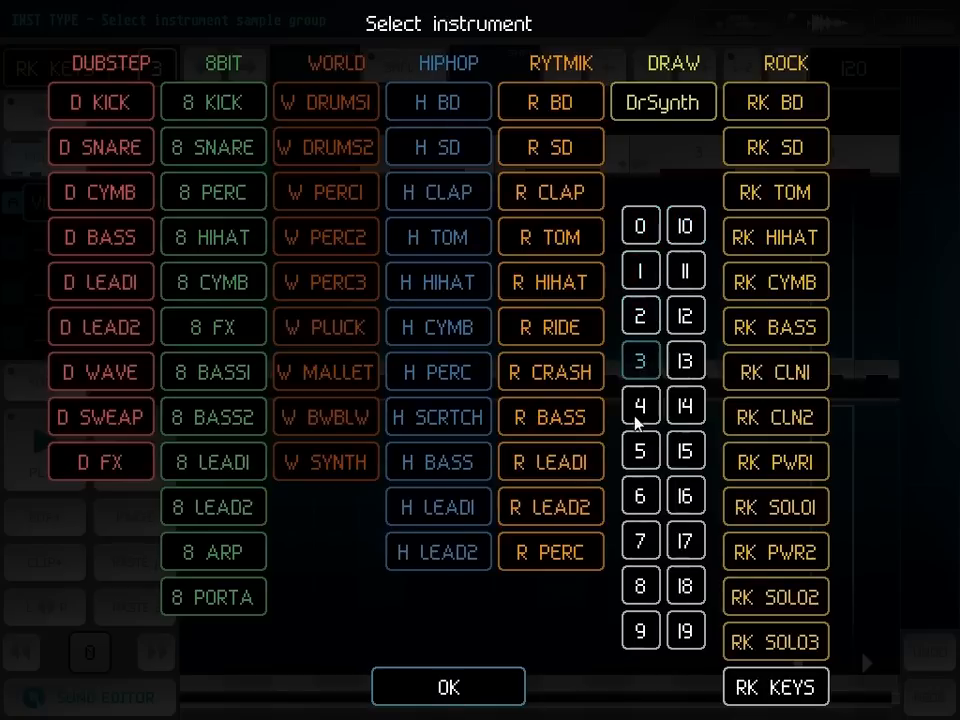
click(684, 632)
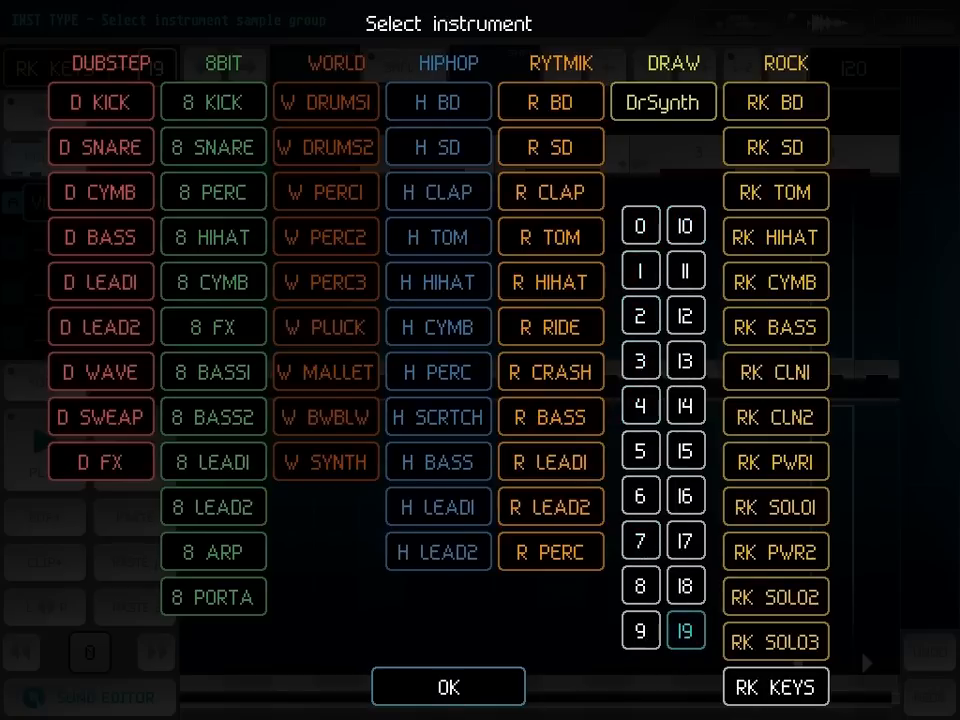
Confirm the picks and lay kick hits on the RK BD track 9 pattern.
click(448, 686)
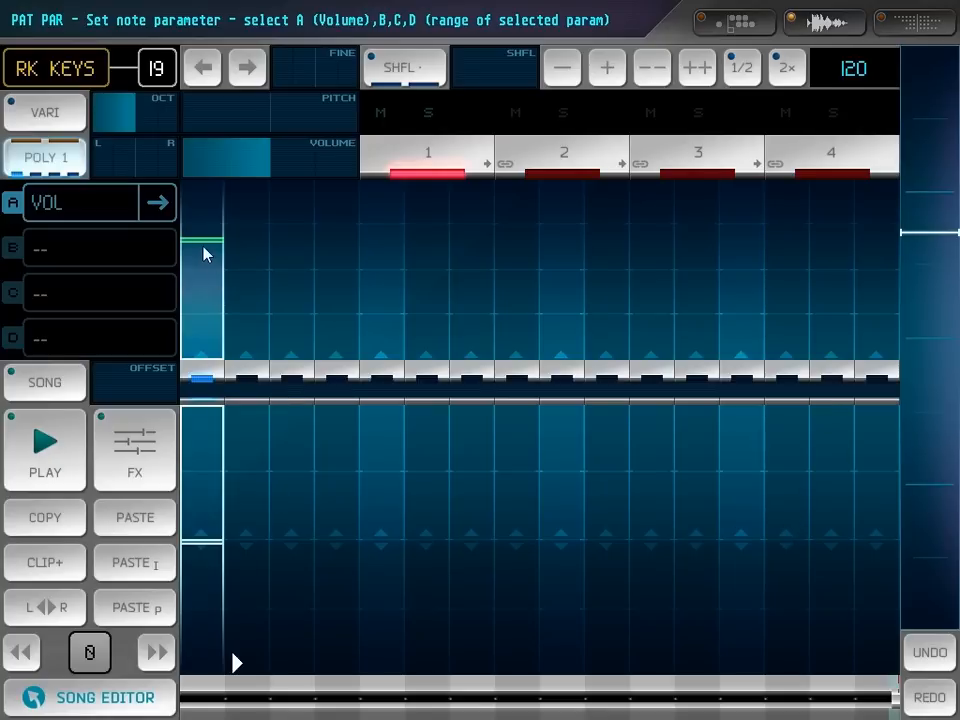
mouse_move(126, 108)
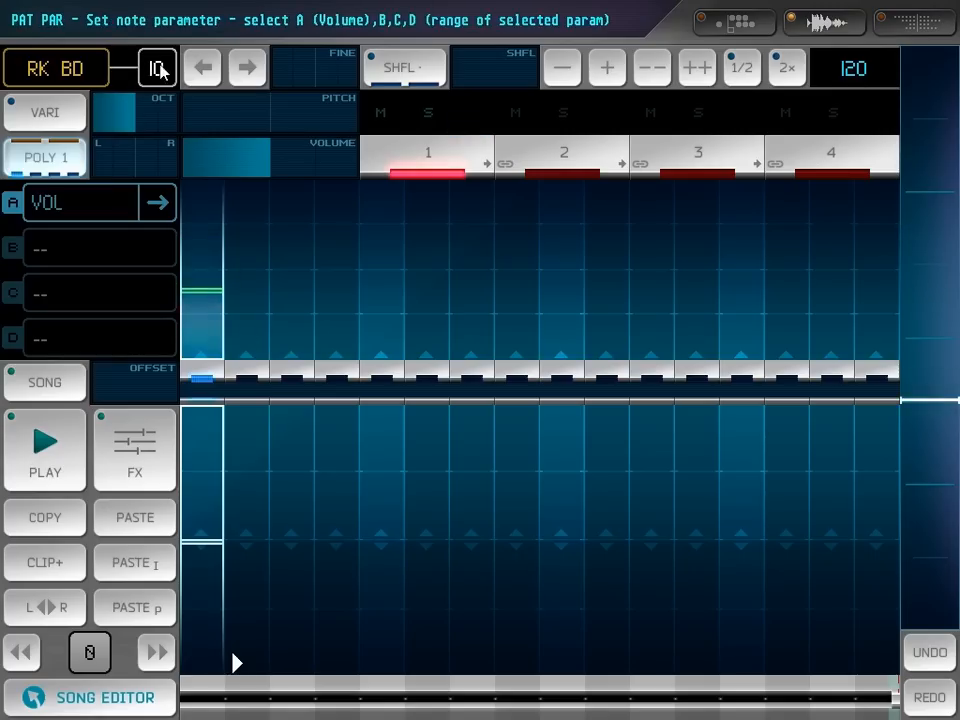
click(158, 68)
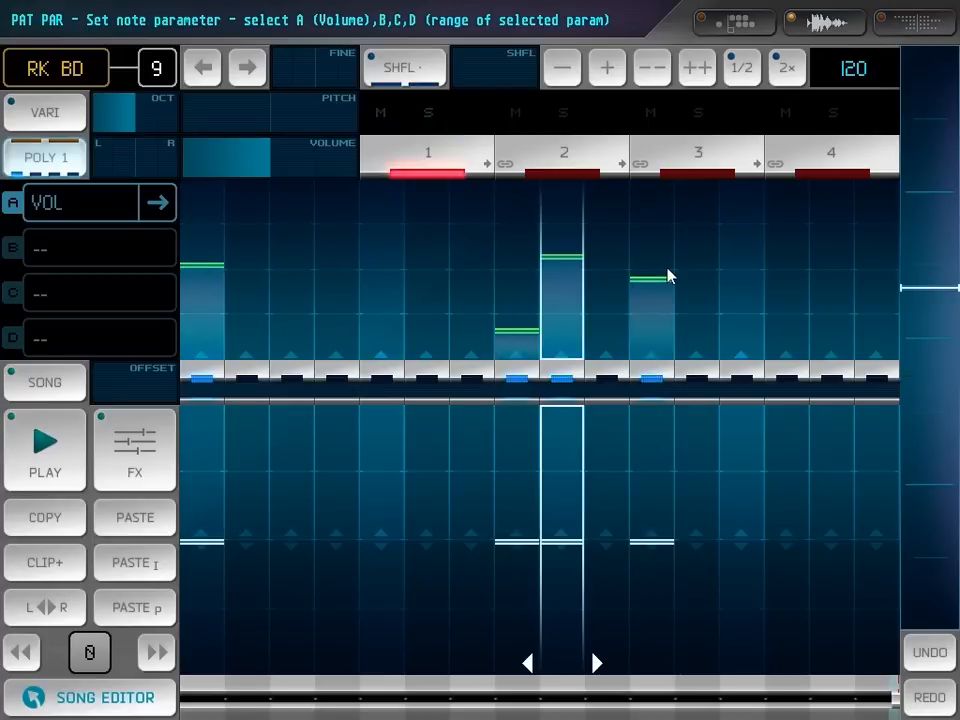
click(44, 452)
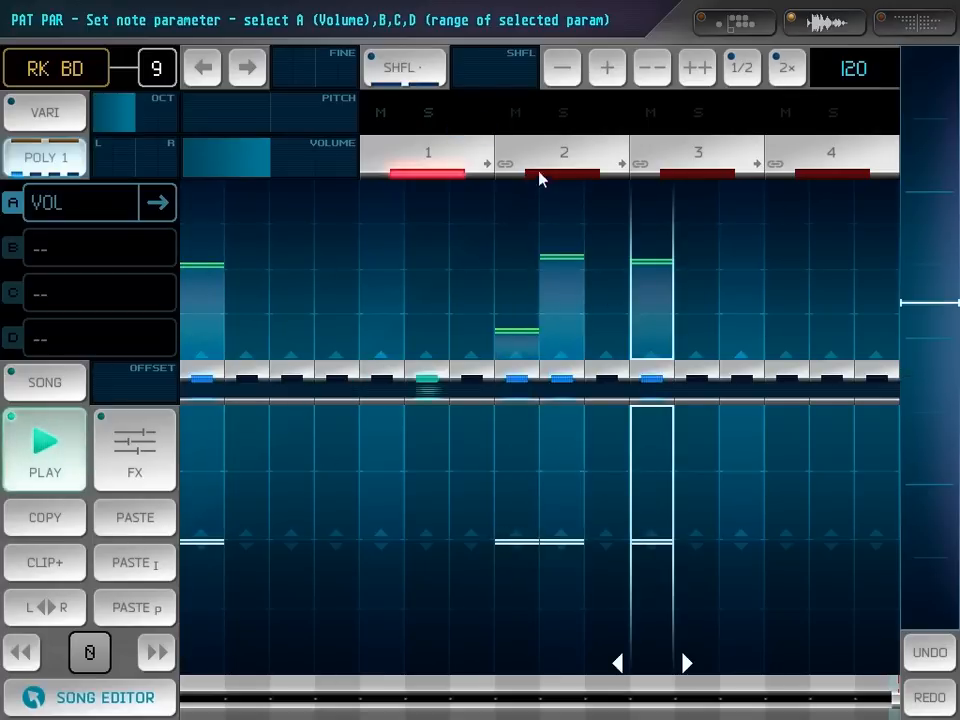
click(56, 68)
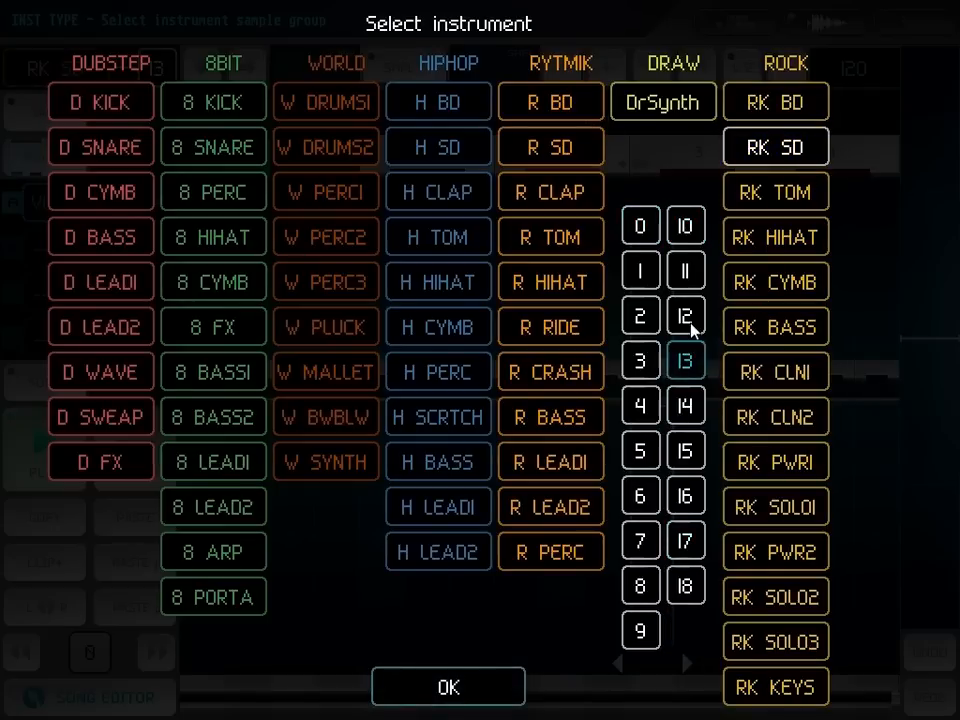
Place RK HIHAT hits at varied volumes on track 2 and go to the song editor.
click(448, 686)
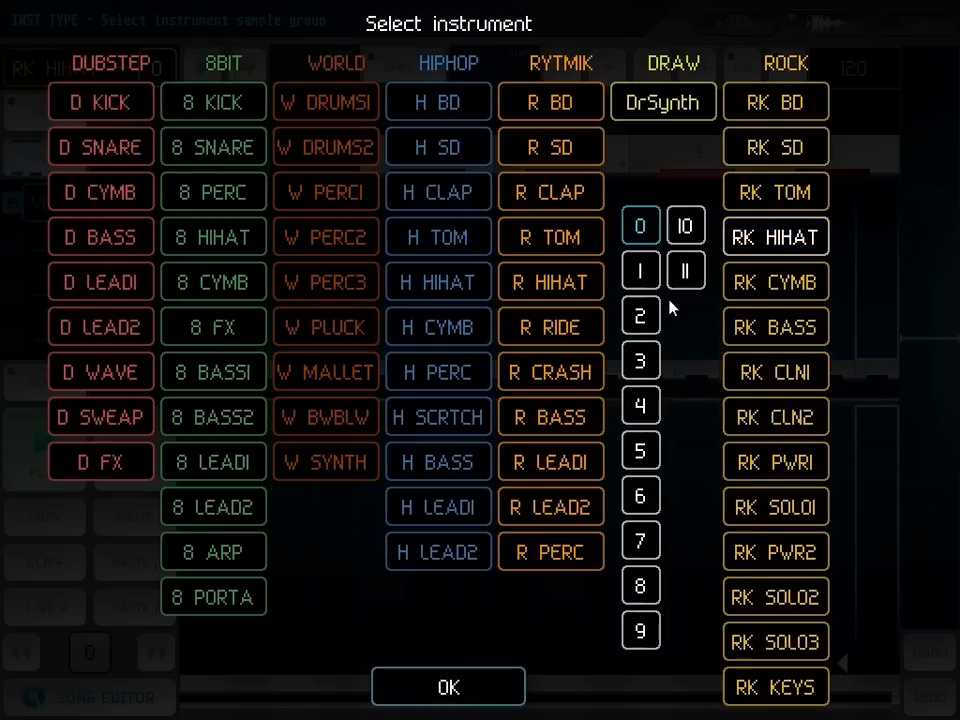
click(776, 236)
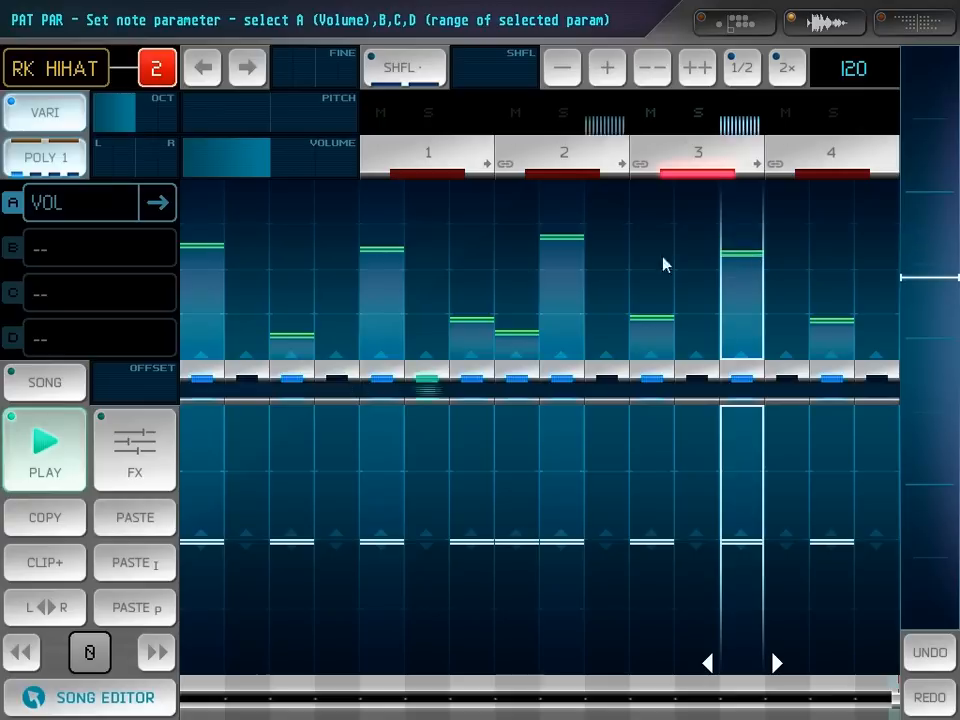
click(44, 444)
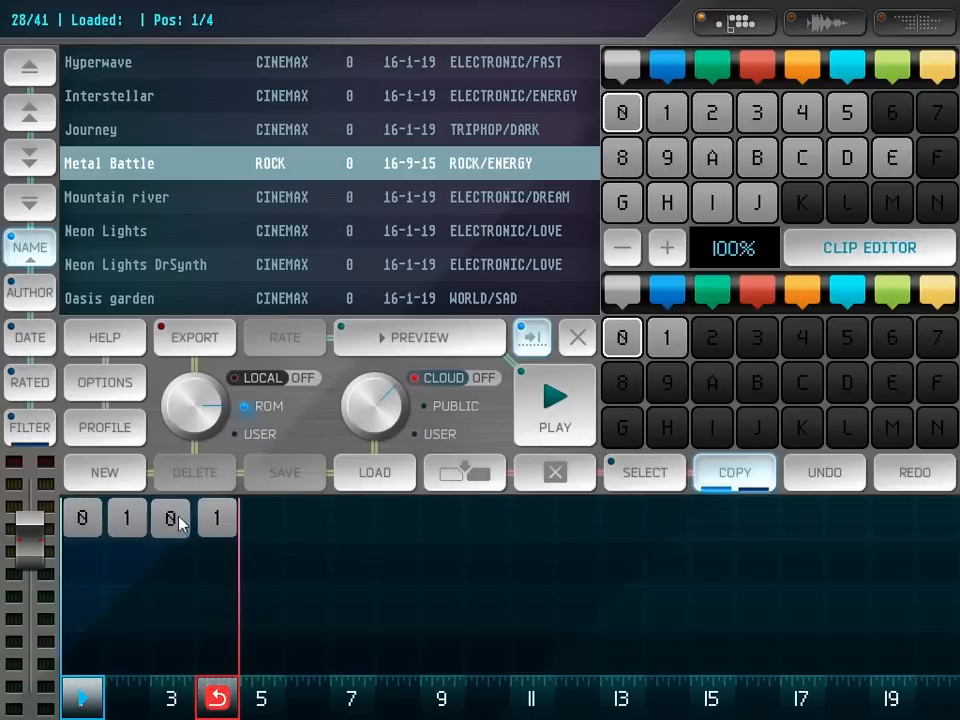
Set the first song clip to pattern 2, giving the row 2, 1, 8, 1, and play it.
click(552, 404)
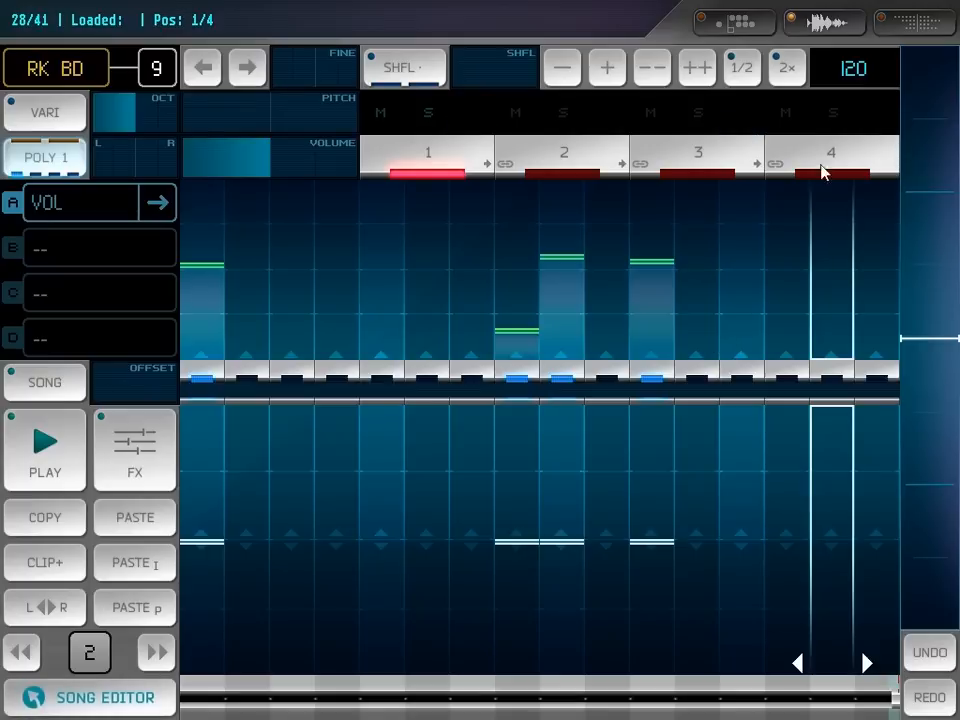
click(56, 68)
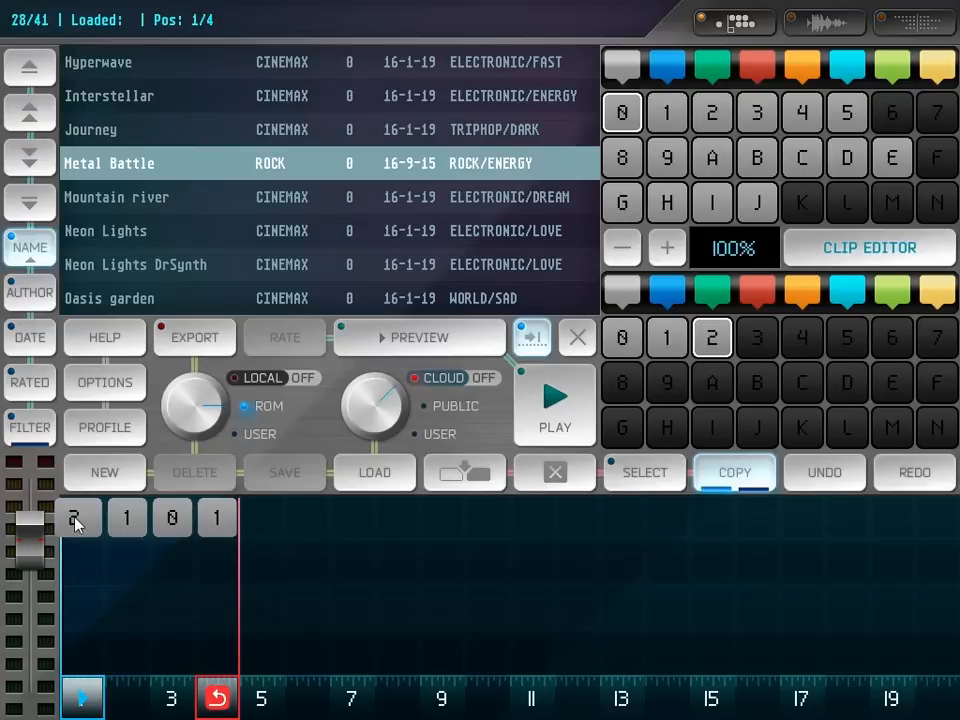
click(552, 404)
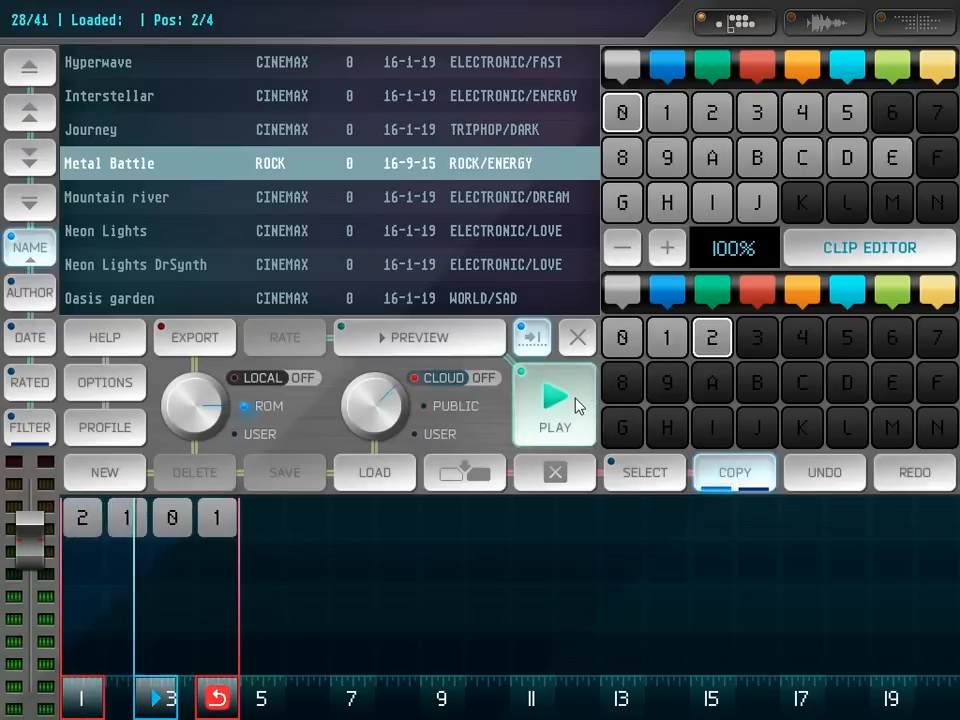
click(552, 396)
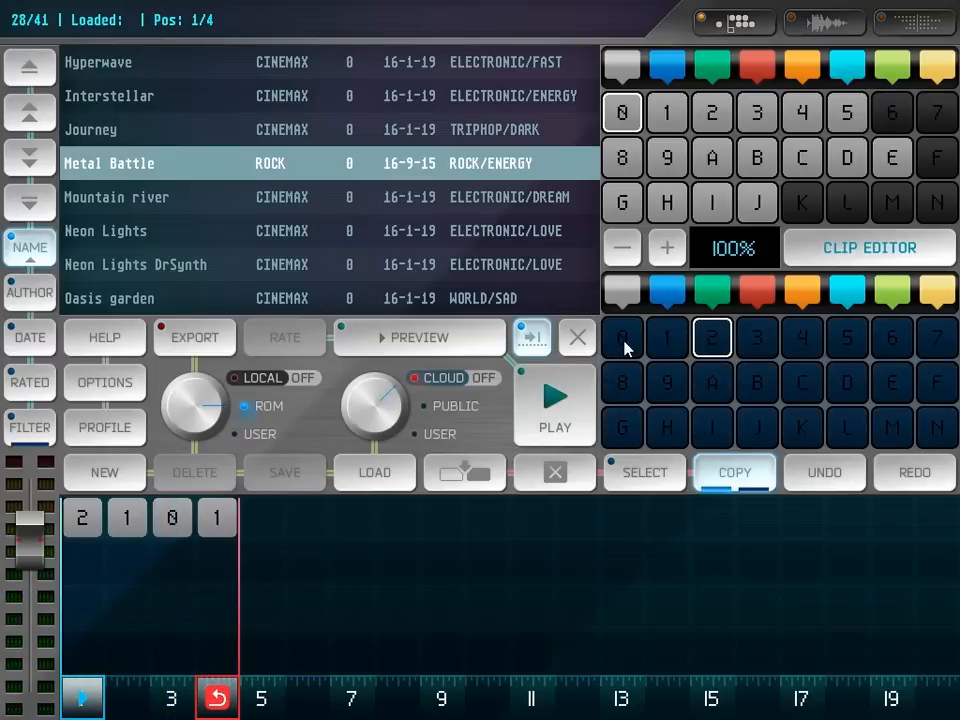
Start row 2 with RK BASS variation 16 and fill it with clips 0, 1, 1.
click(868, 248)
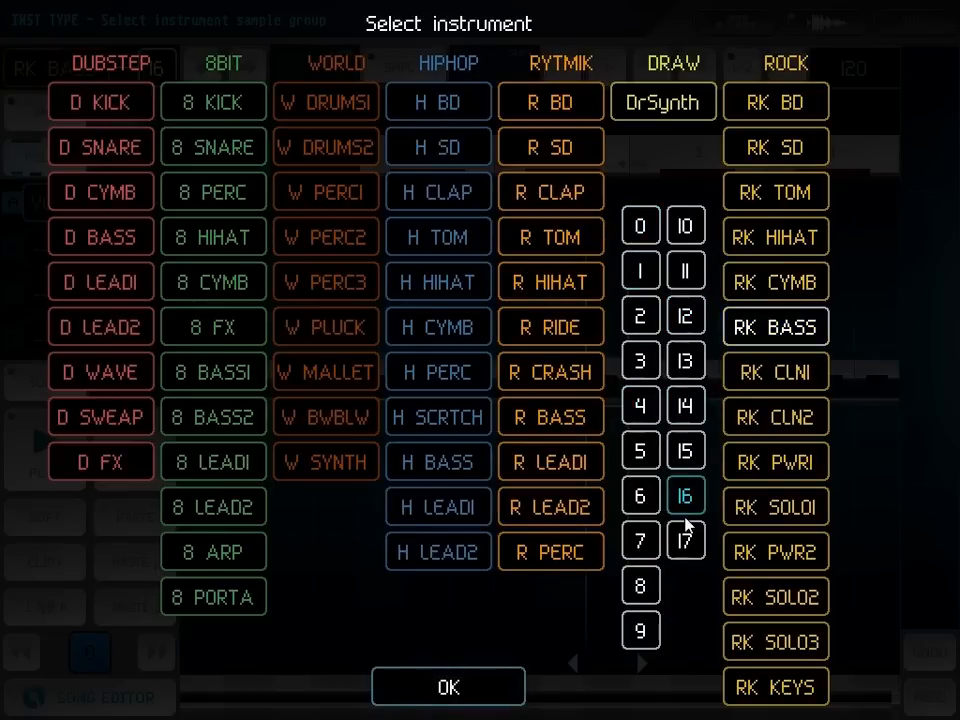
click(448, 686)
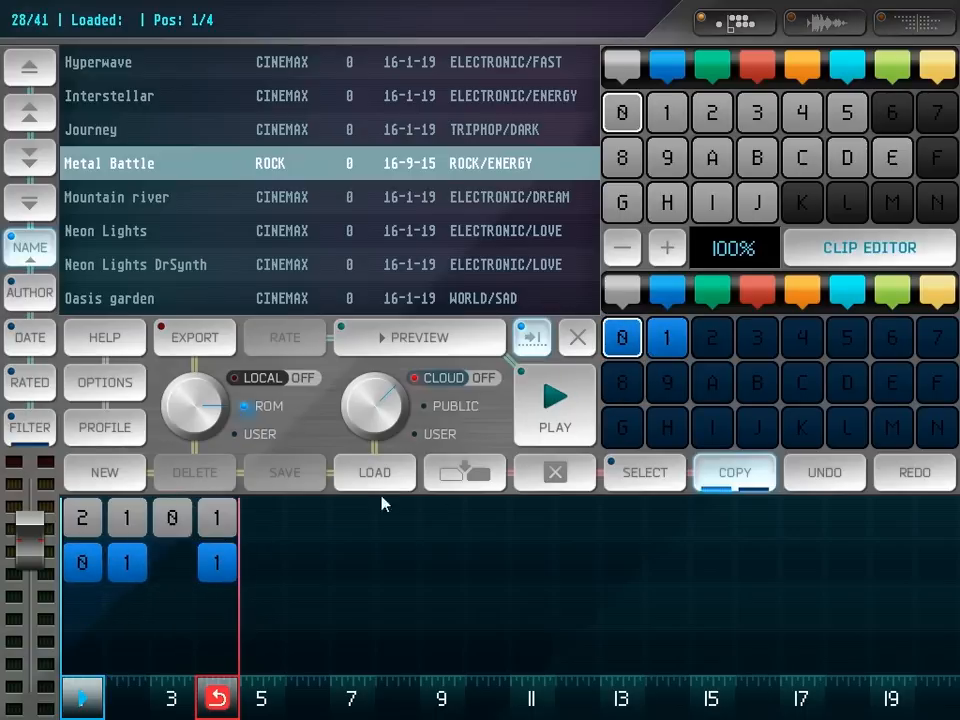
Open a bass clip in the clip editor to see its notes.
click(552, 400)
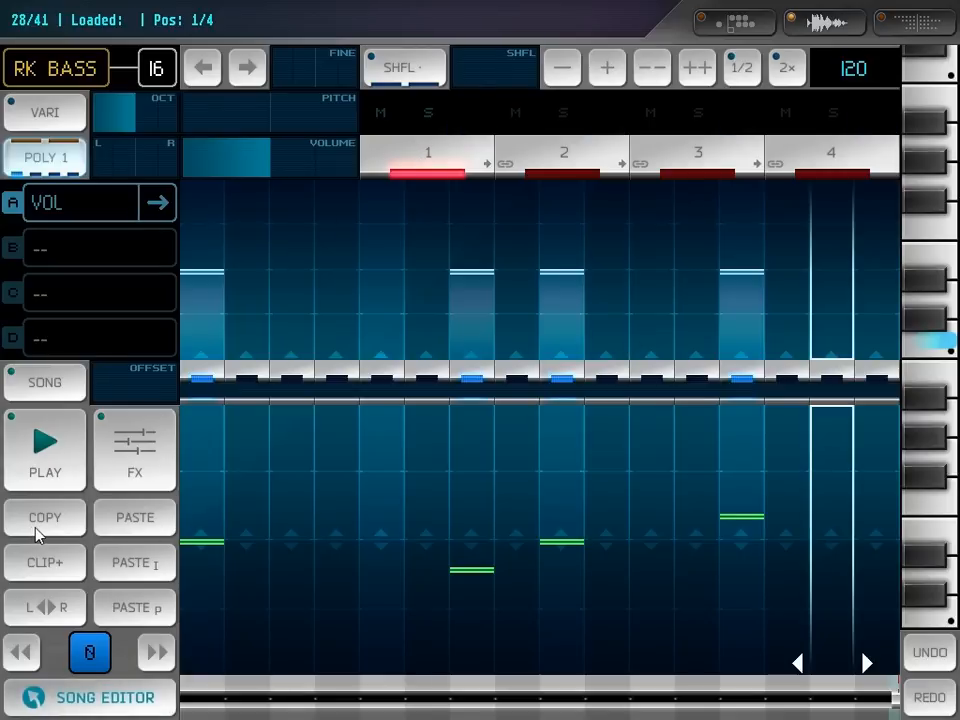
Copy the bass patterns into new clips voiced with RK PWR1 and audition them.
click(134, 516)
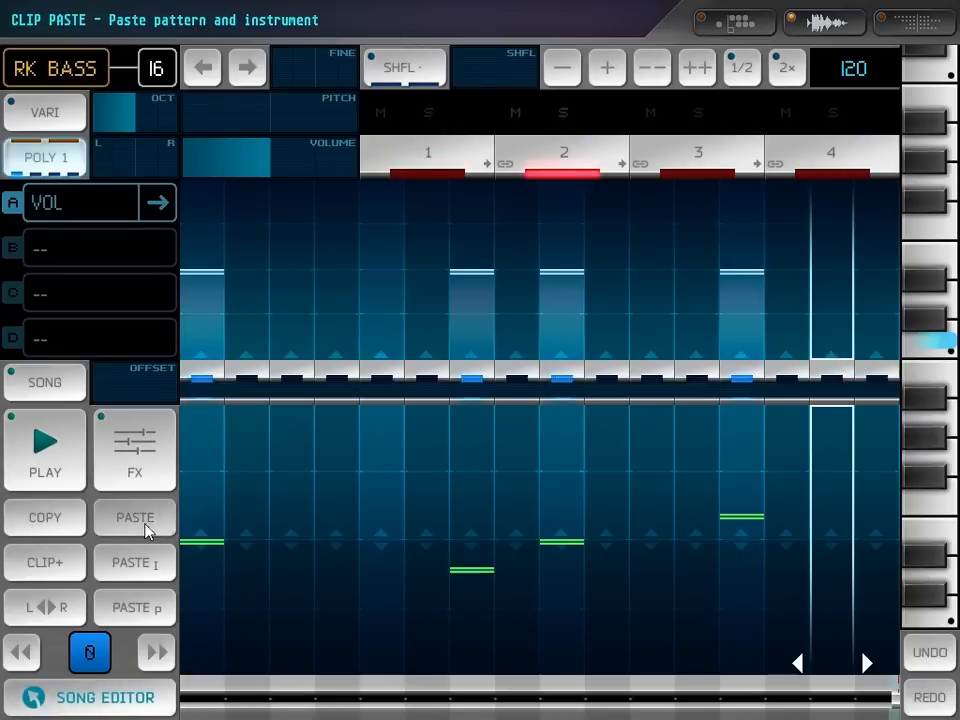
click(54, 68)
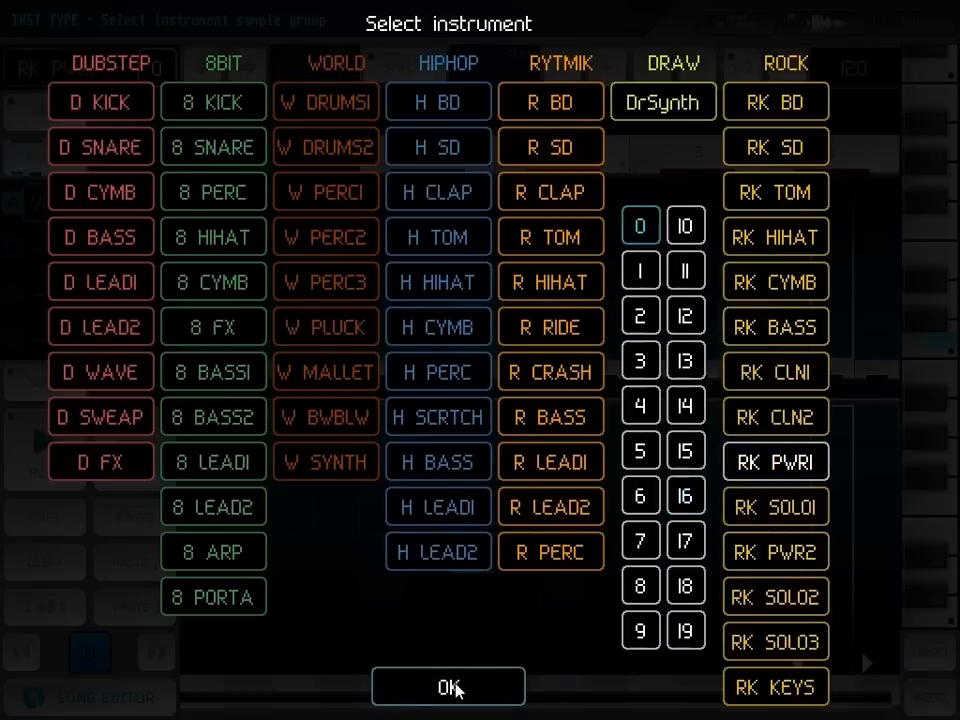
click(448, 686)
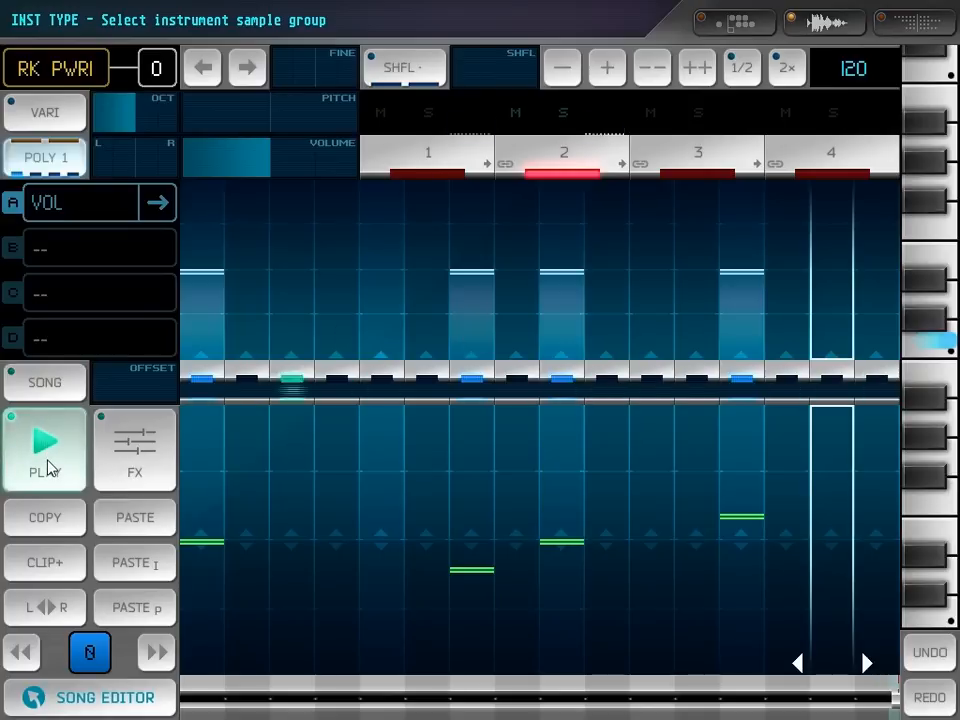
click(44, 156)
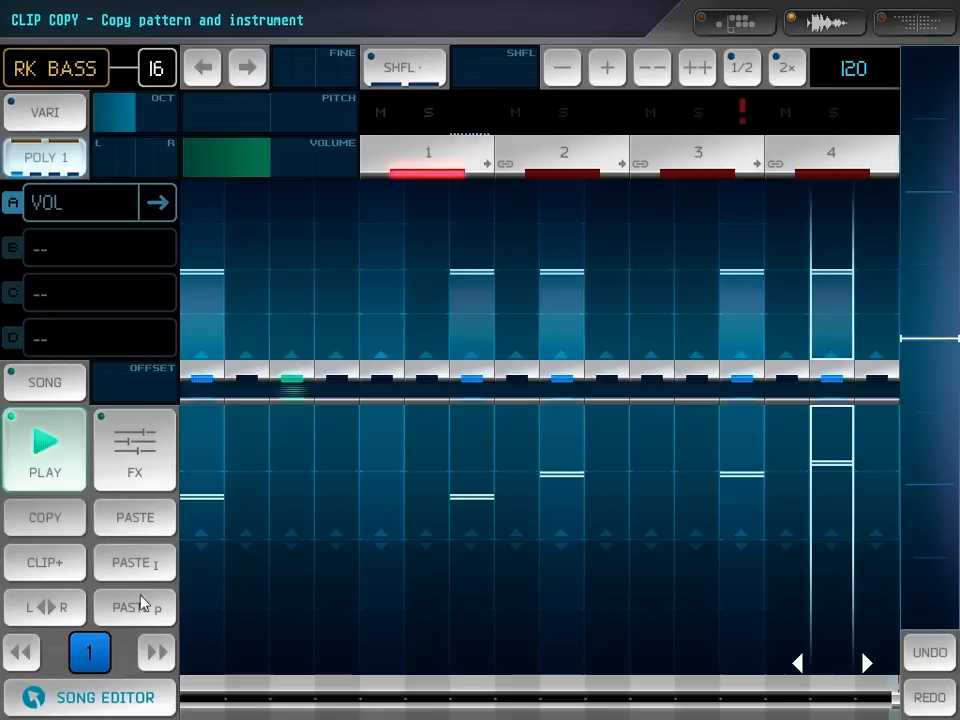
click(134, 606)
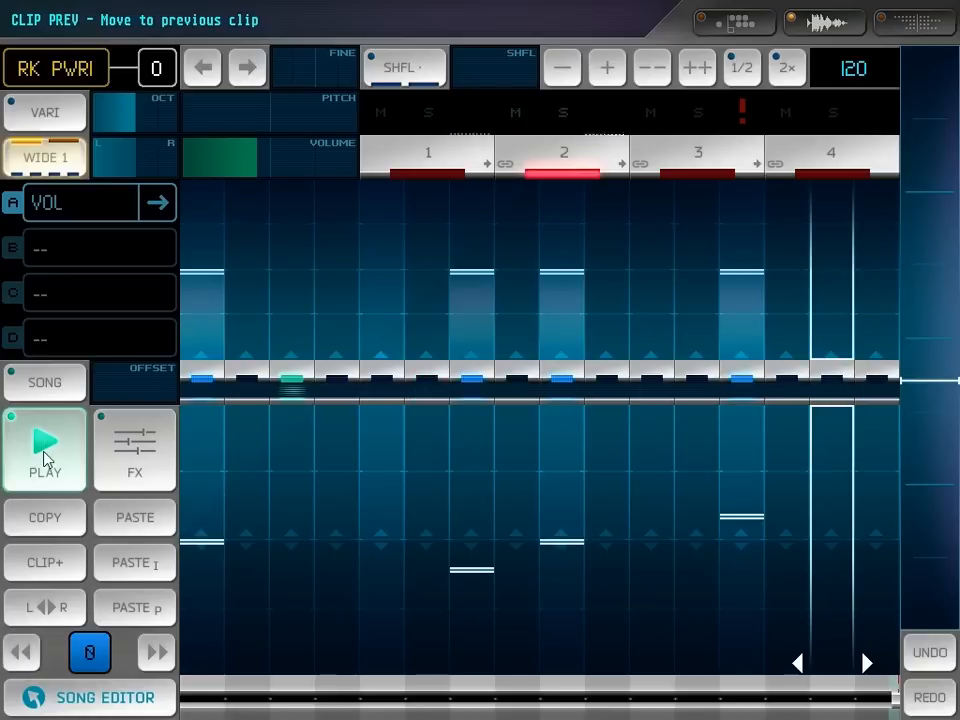
Try RK PWR1 variations 5 and 2 before settling on variation 1.
click(44, 450)
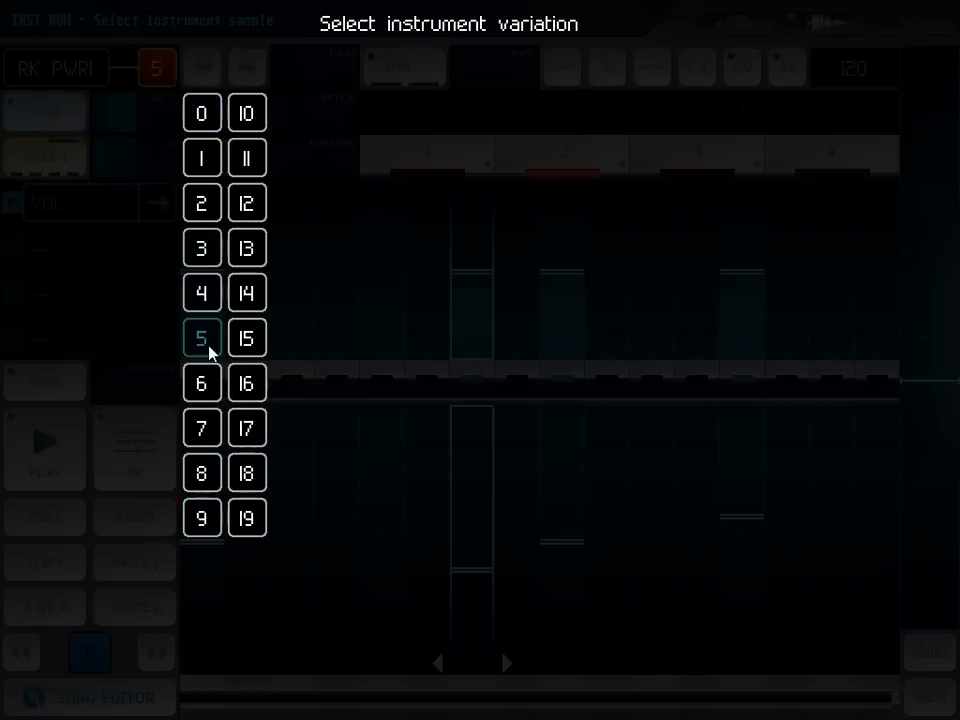
click(200, 112)
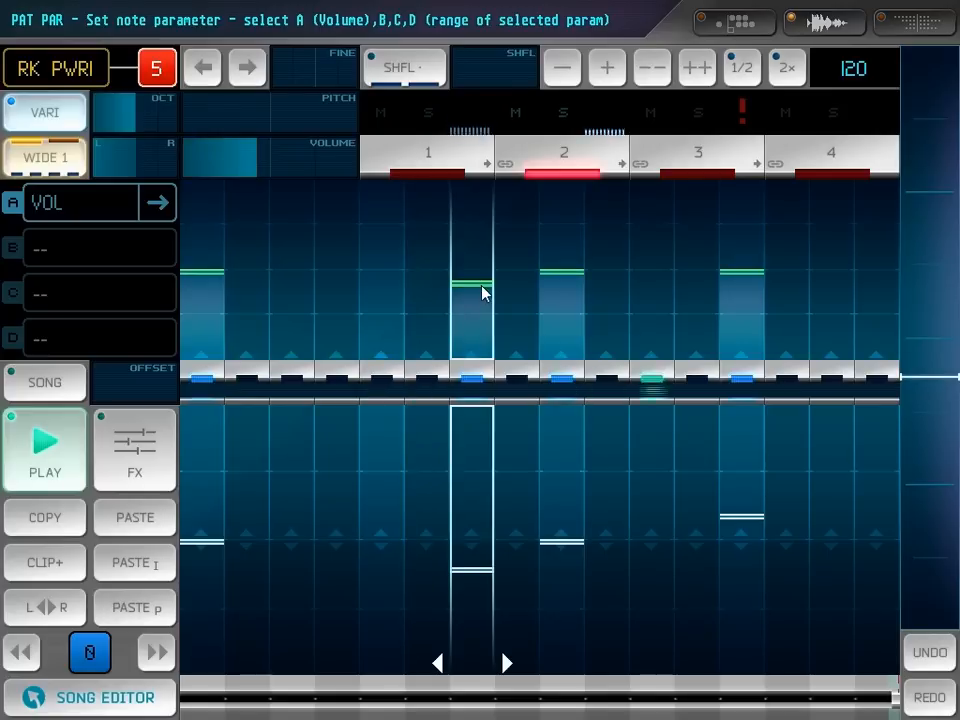
click(156, 652)
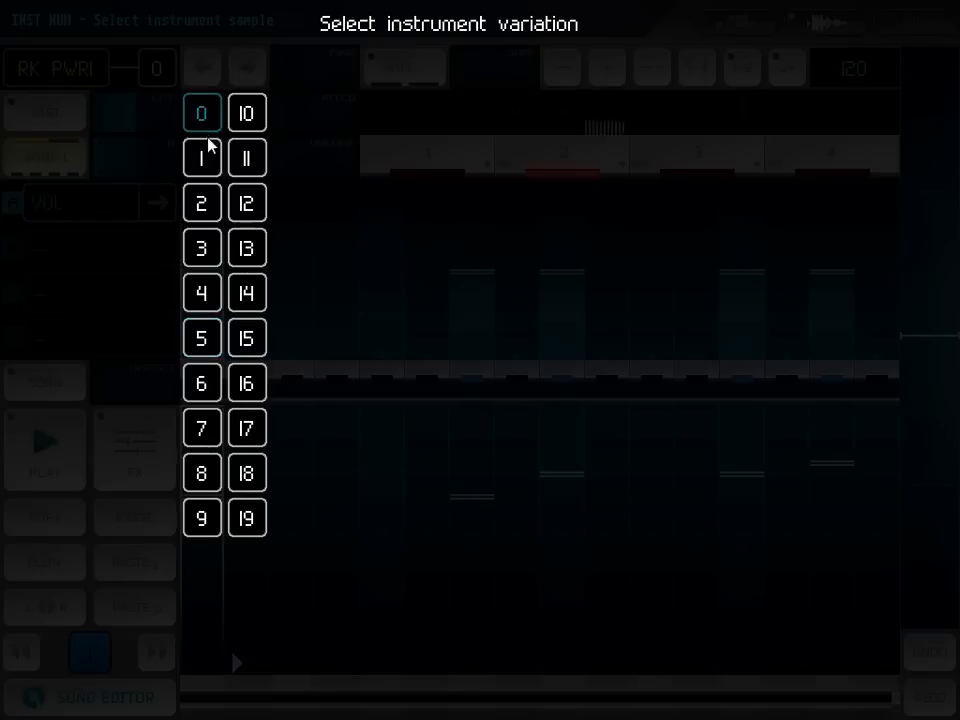
click(200, 204)
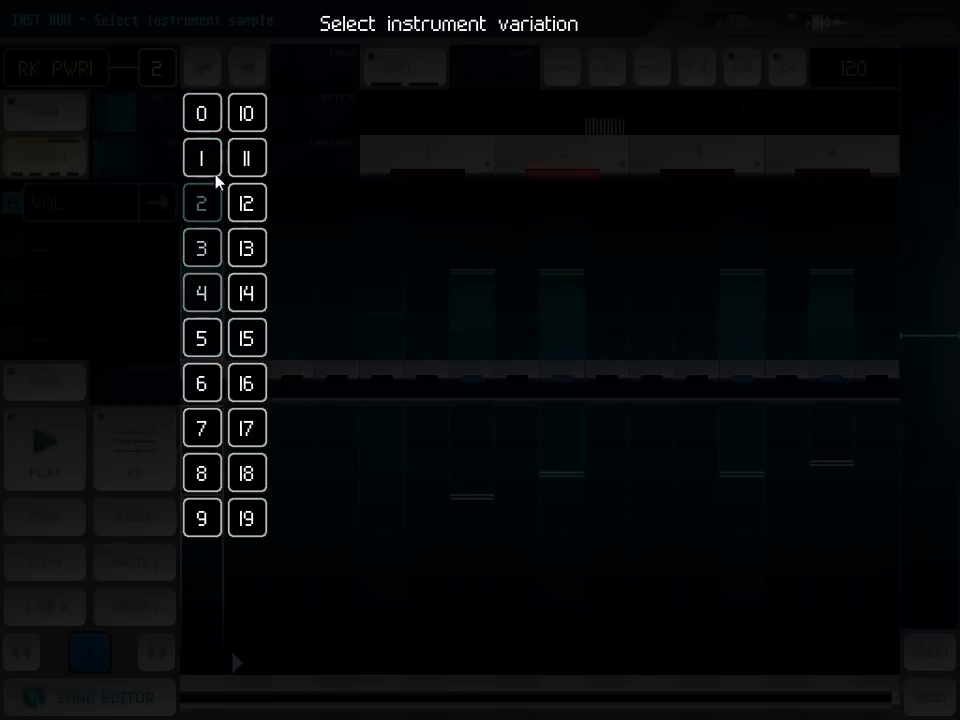
click(202, 156)
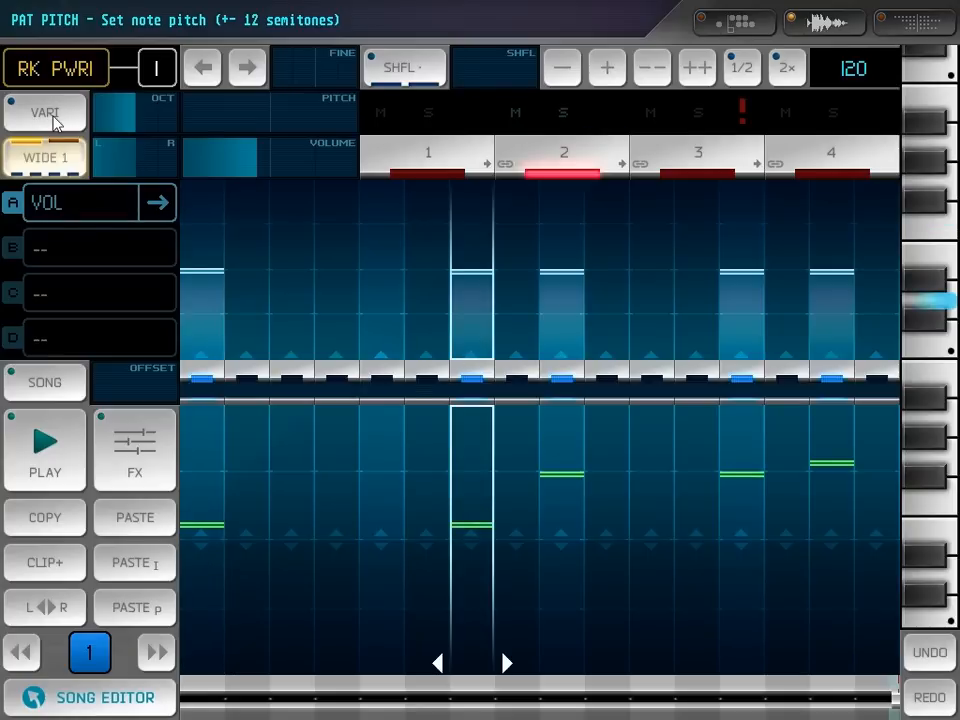
Step the power chords to variation 3 and select an empty green clip (D KICK).
click(154, 68)
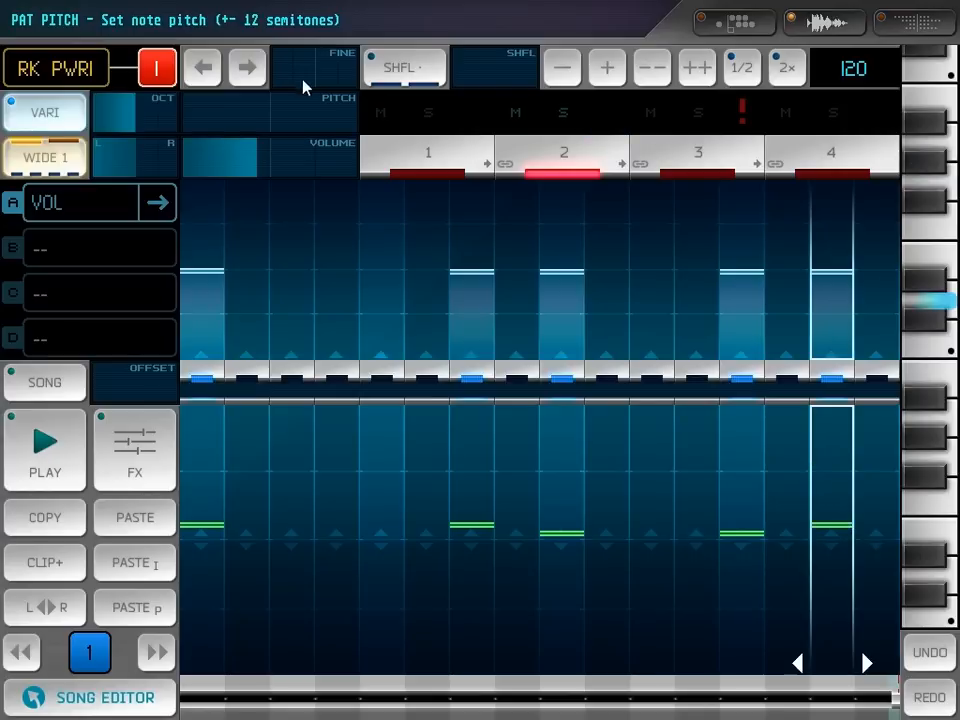
click(244, 68)
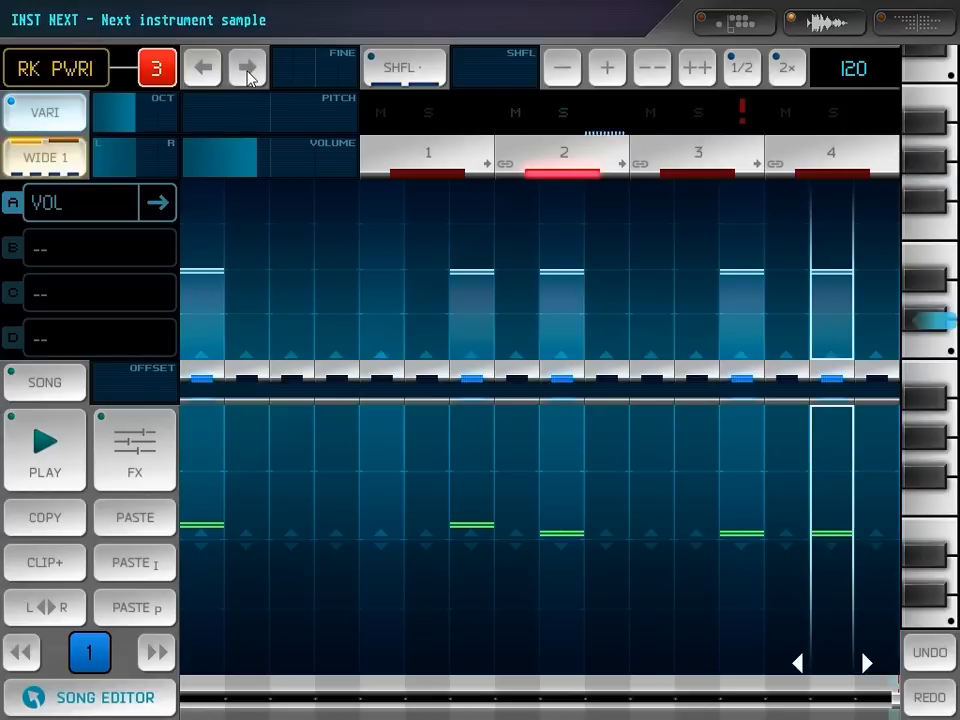
click(44, 450)
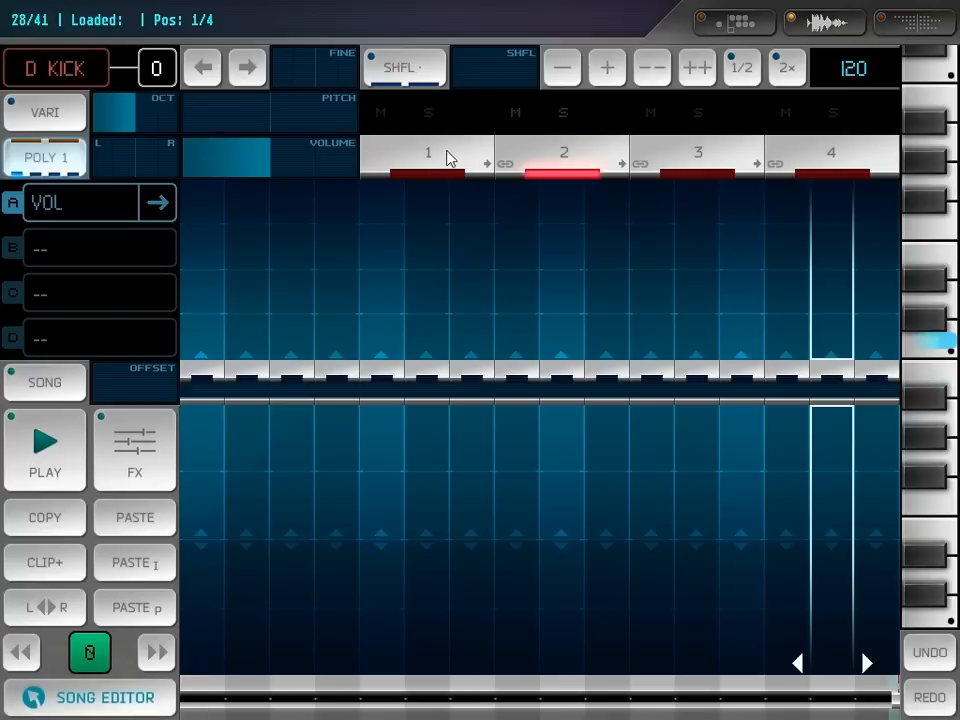
Build an RK CLN2 variation 10 clean-guitar clip, place it as the third song row and play the loop.
click(56, 68)
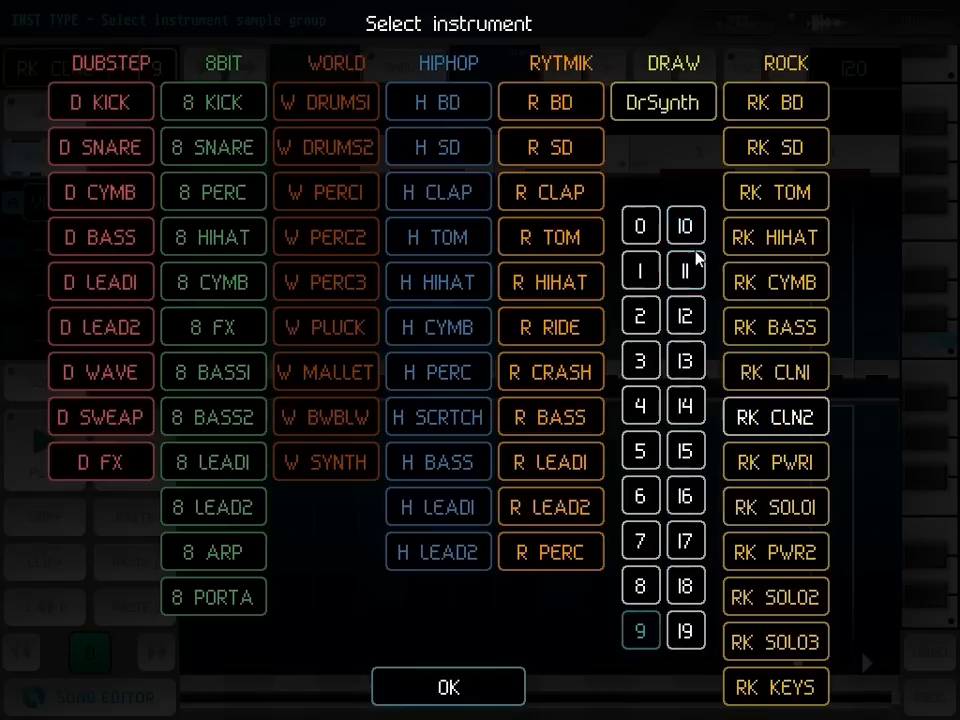
click(776, 416)
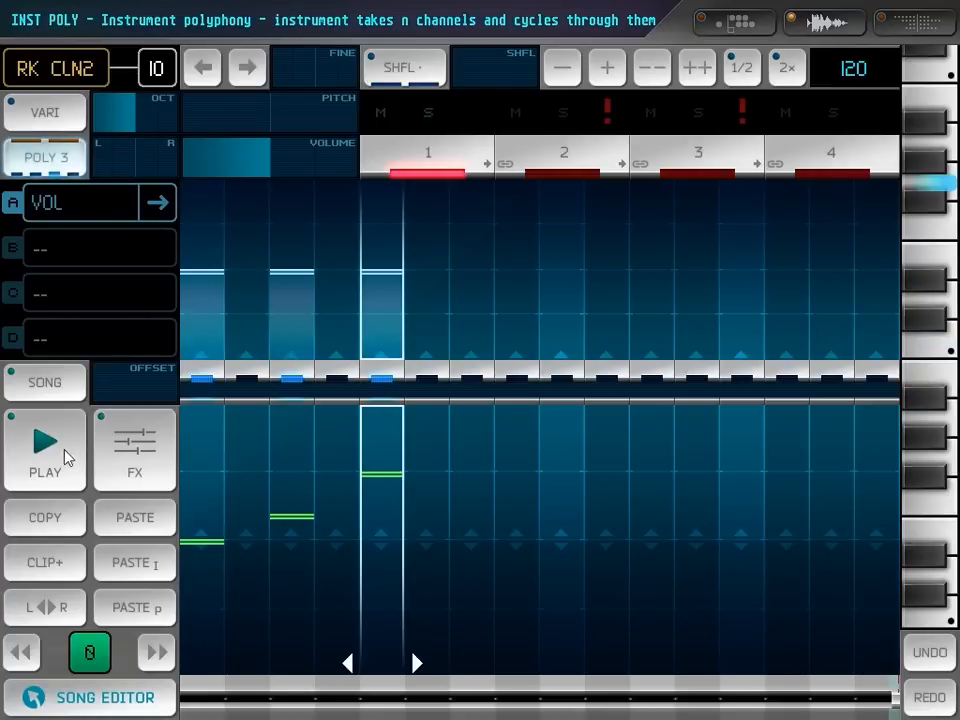
click(134, 450)
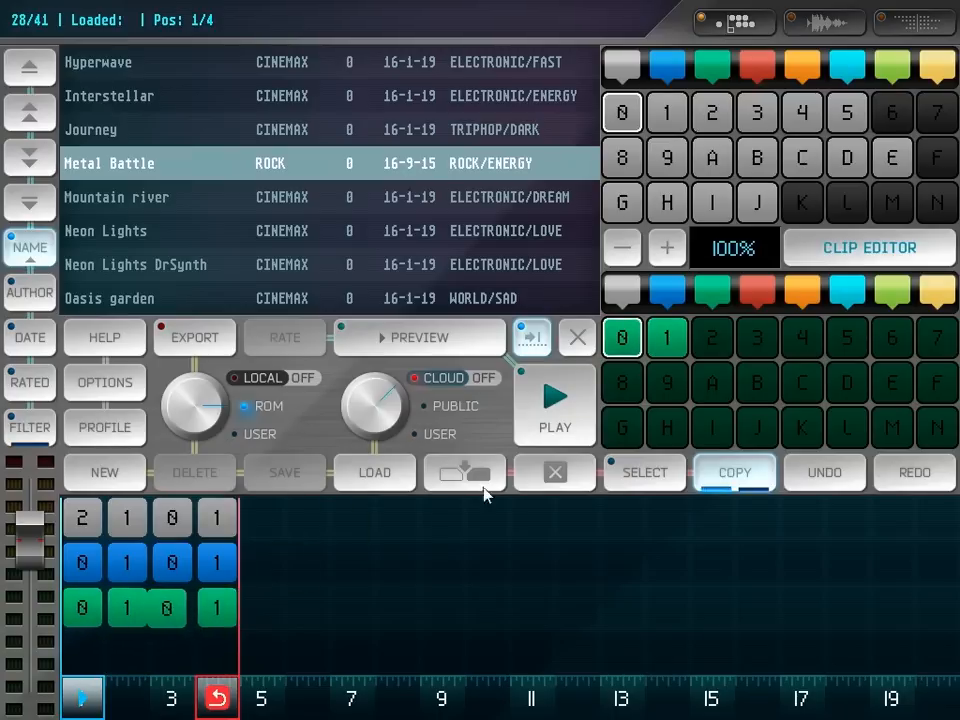
click(552, 400)
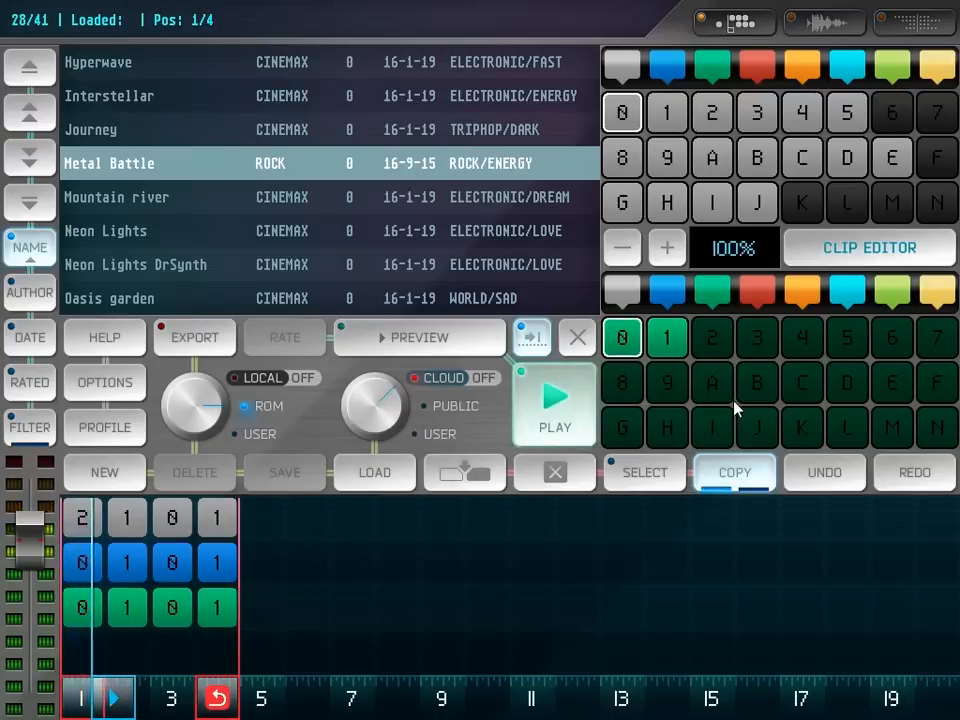